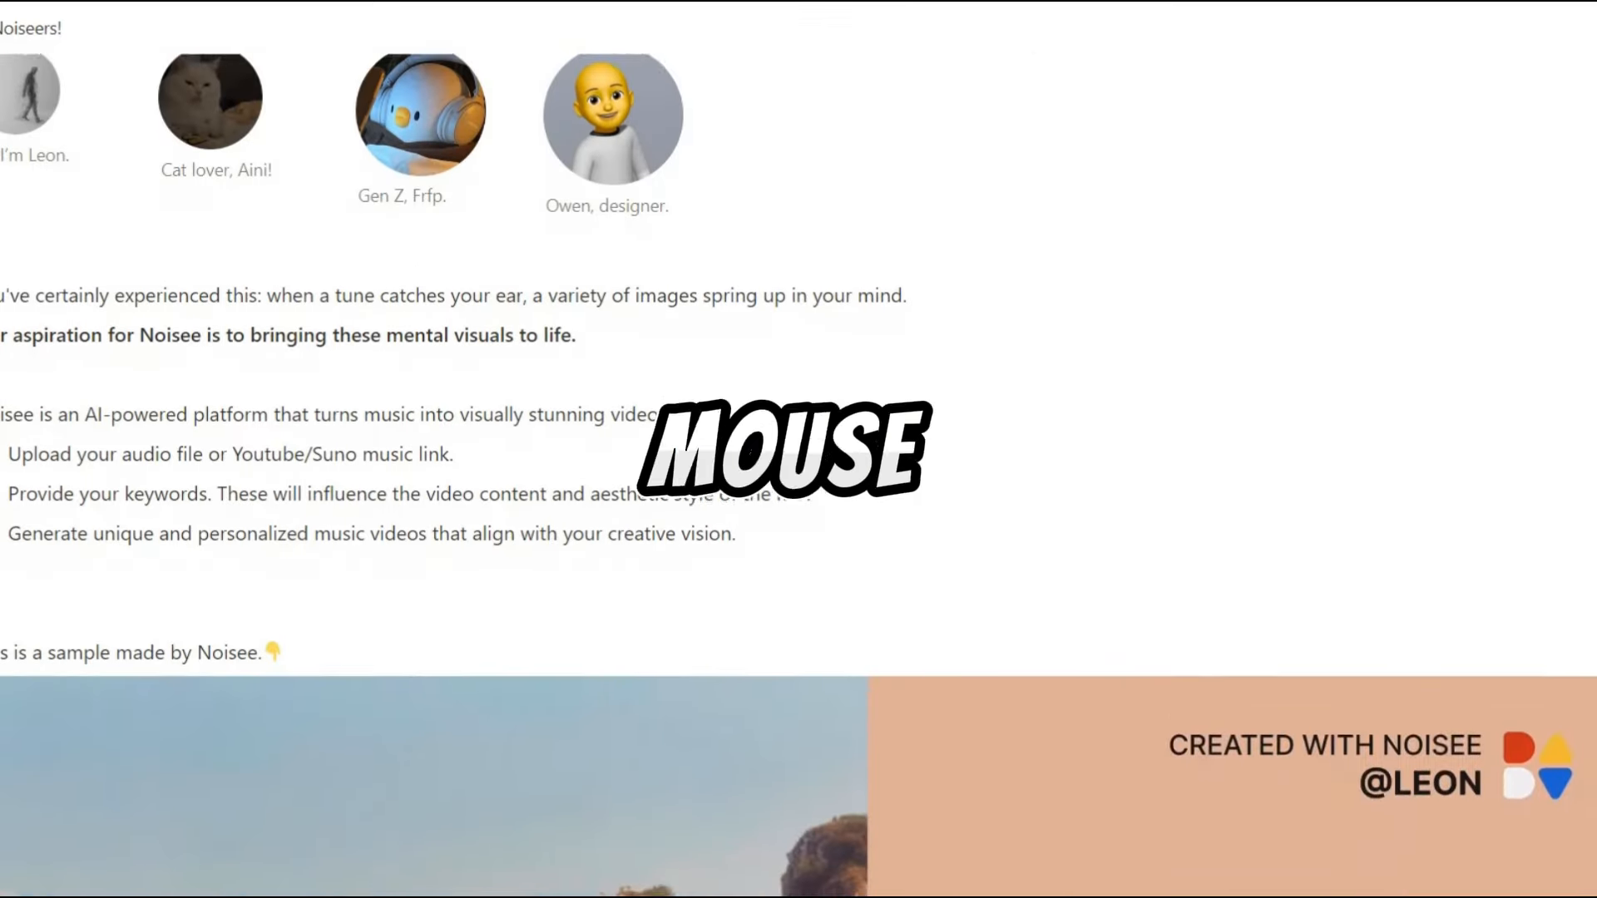
Launch Discord in the browser from discord.com, reaching the login screen
scroll(down, 3)
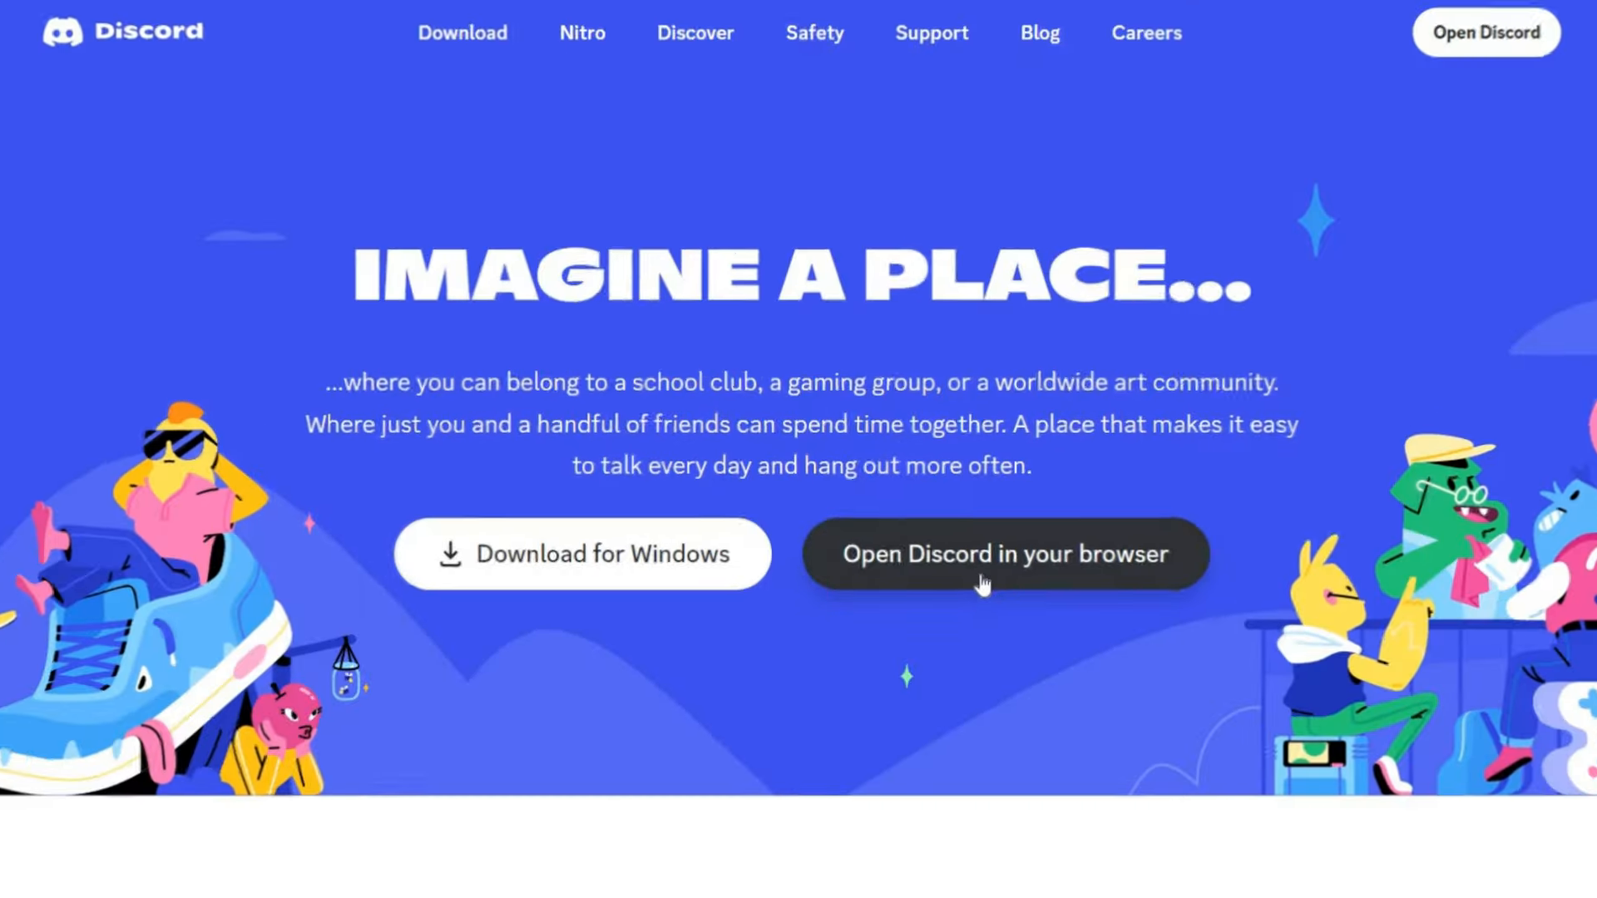
click(1003, 554)
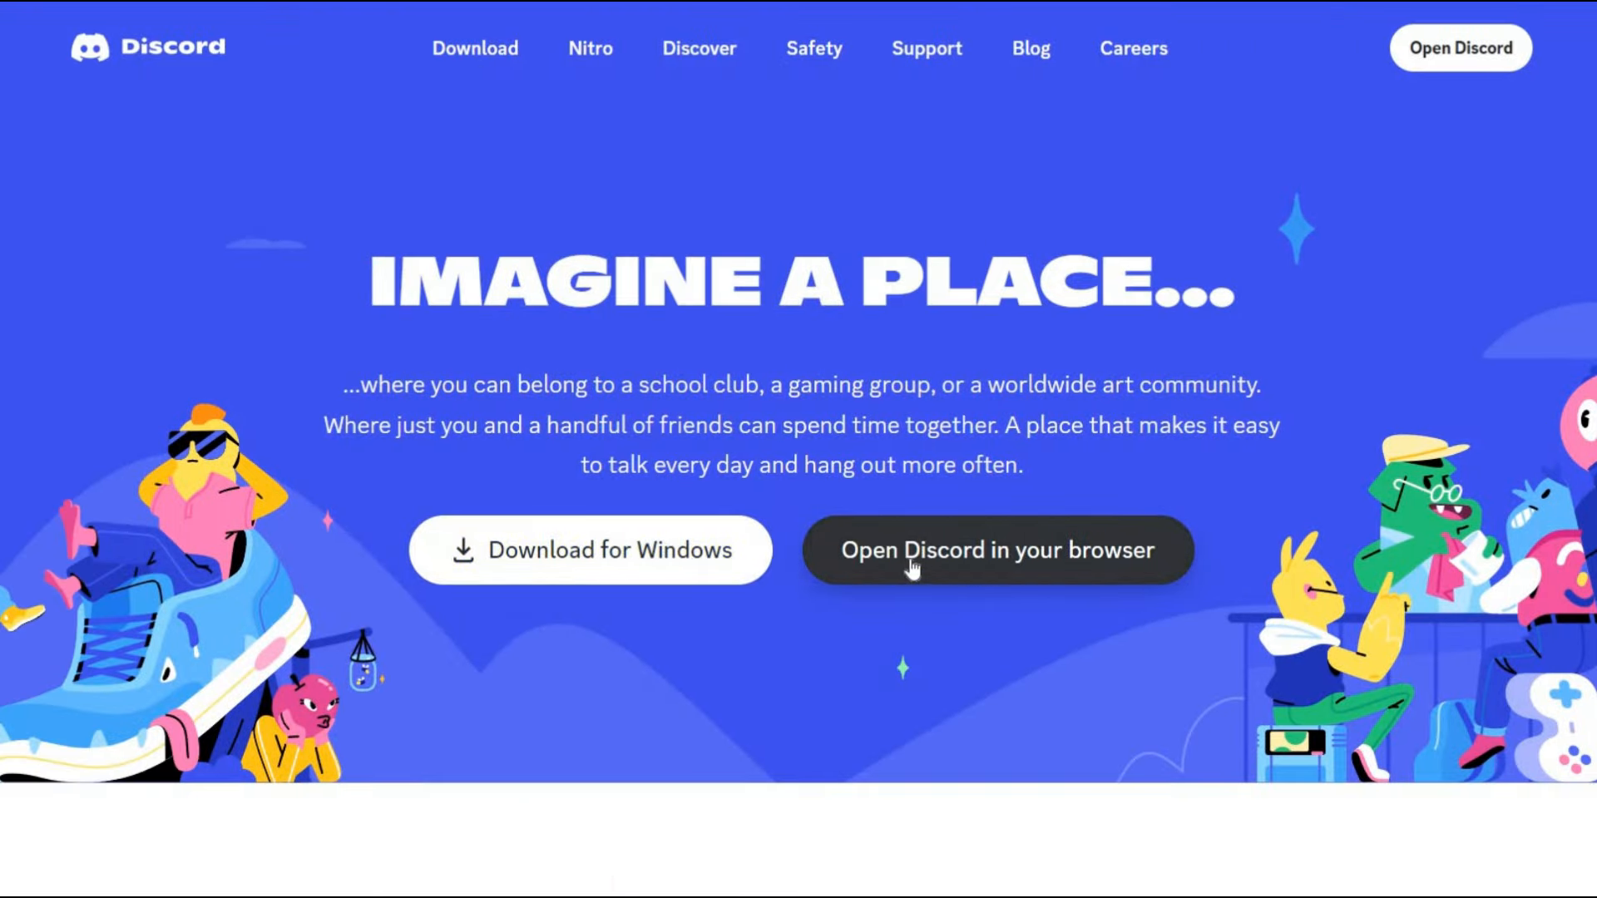
scroll(down, 3)
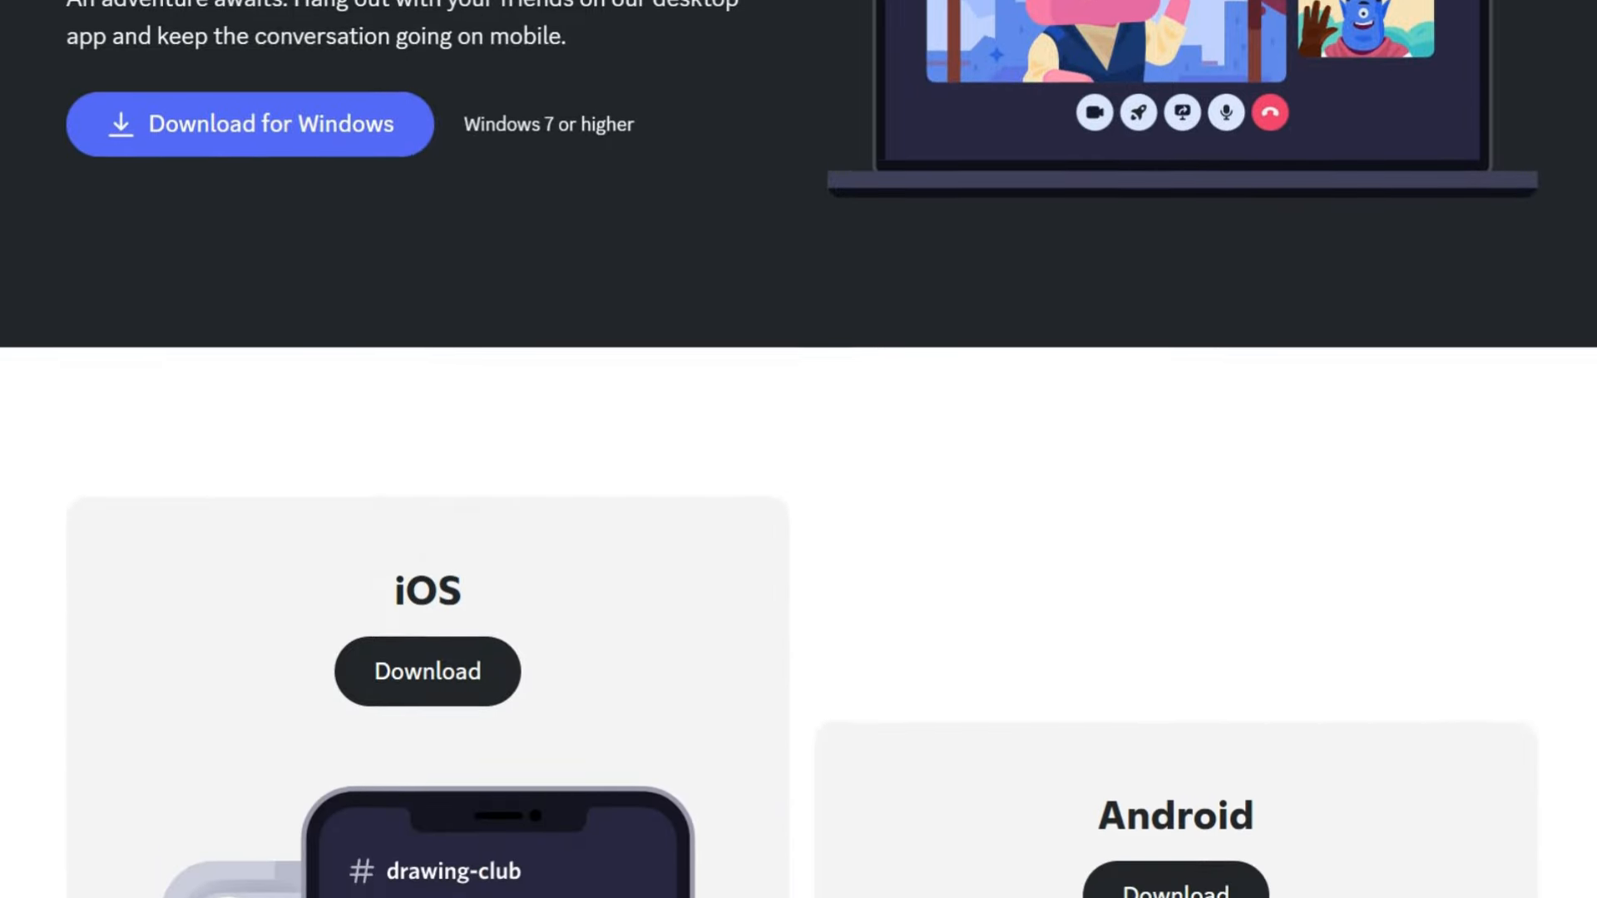
scroll(down, 3)
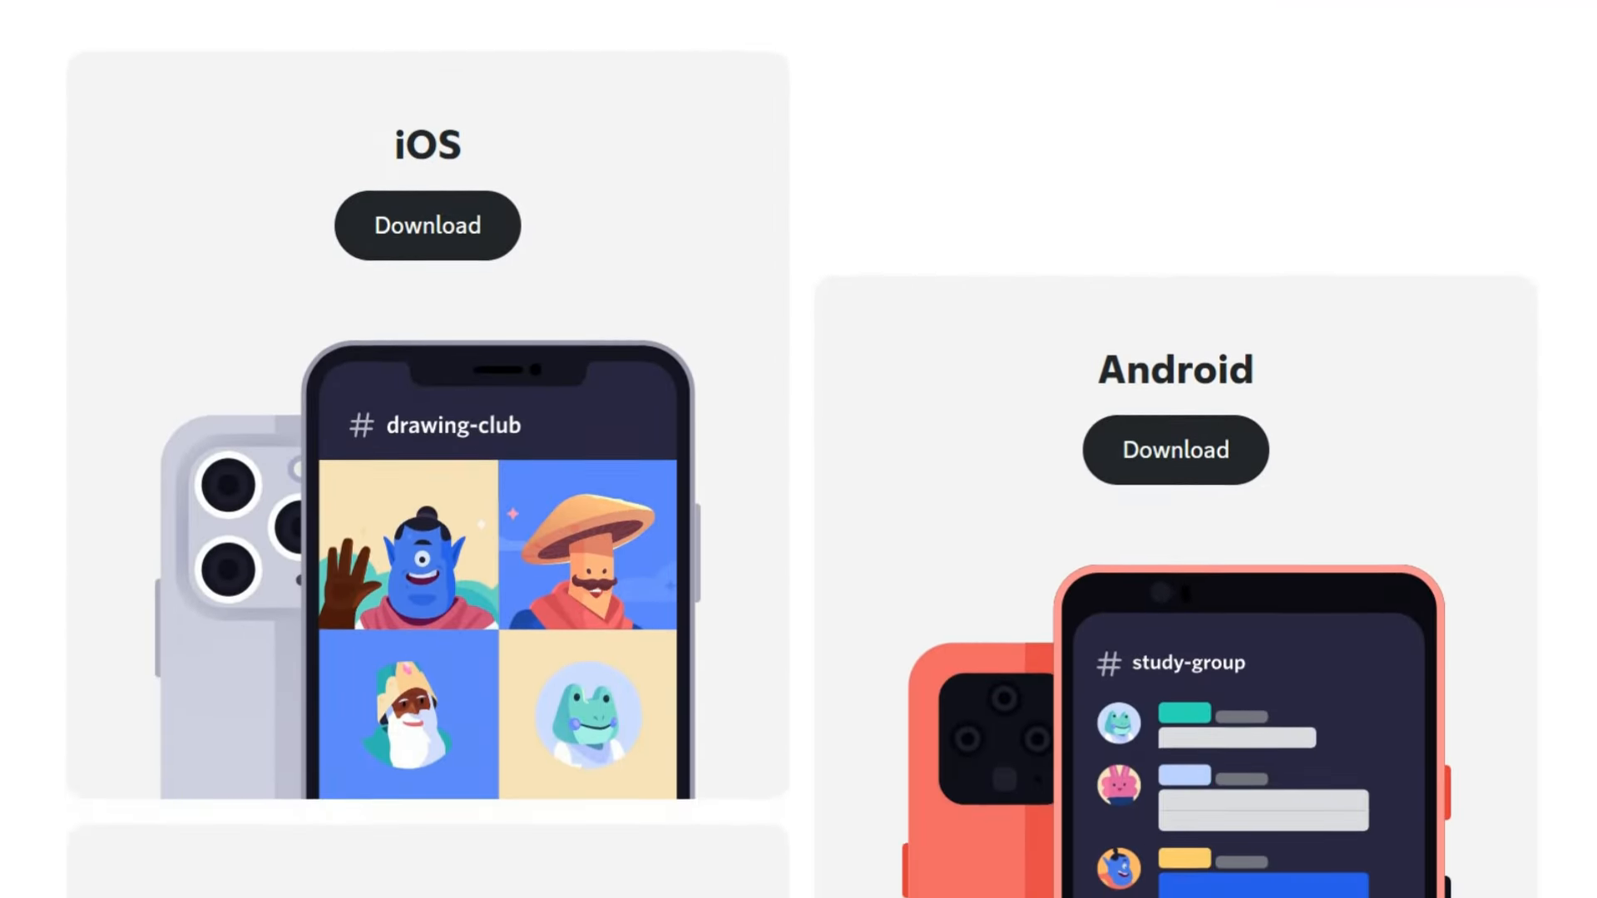
scroll(down, 3)
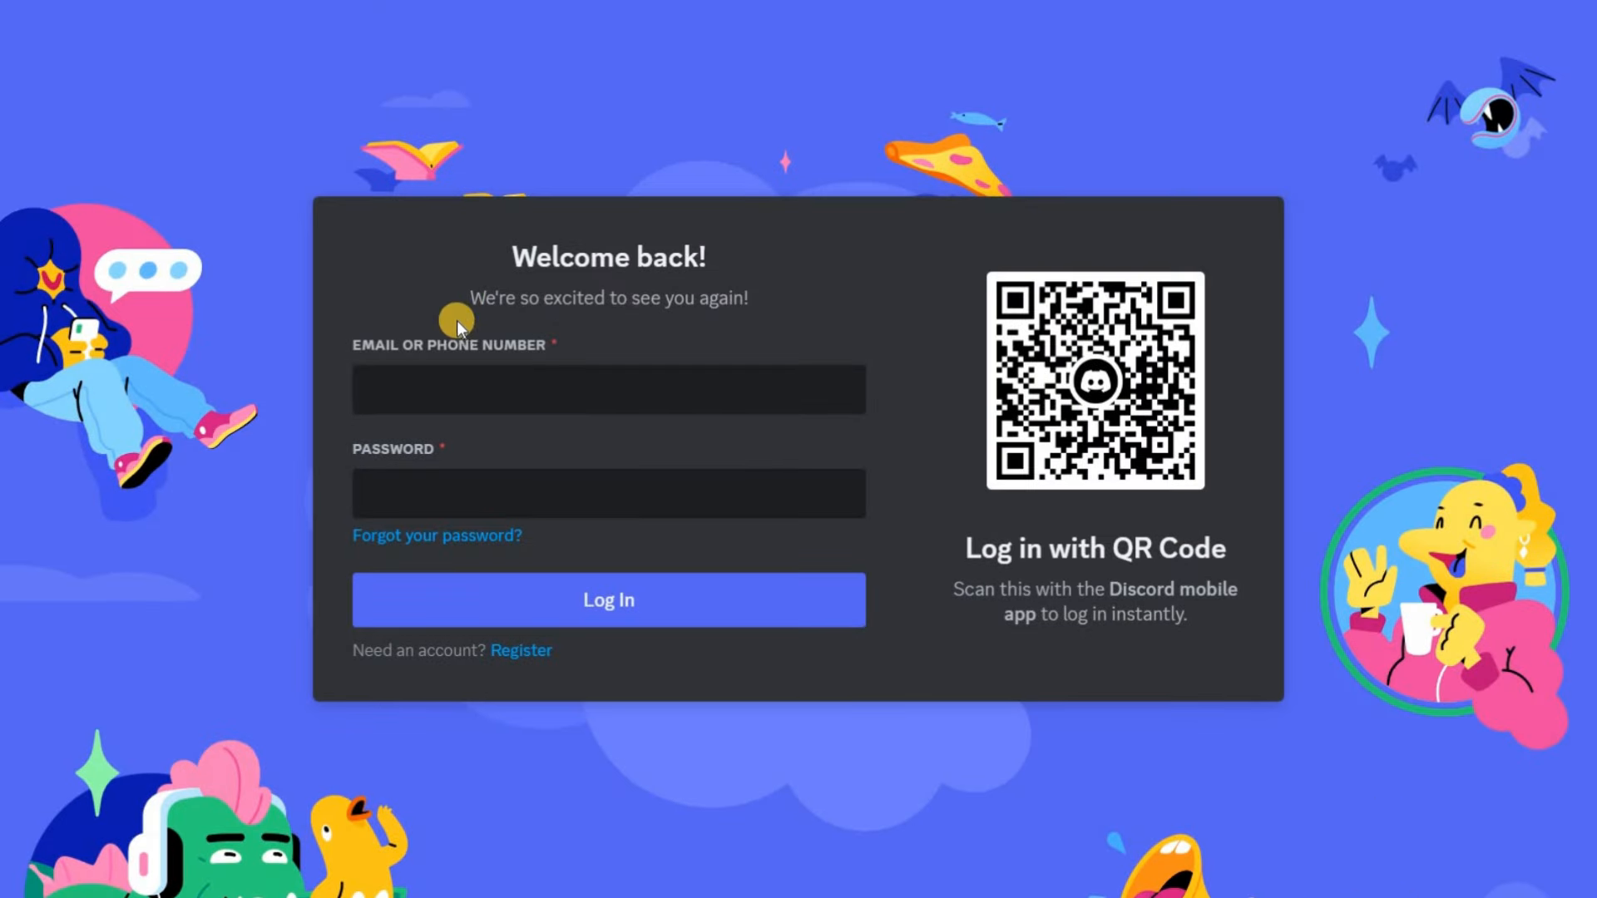
mouse_move(498, 430)
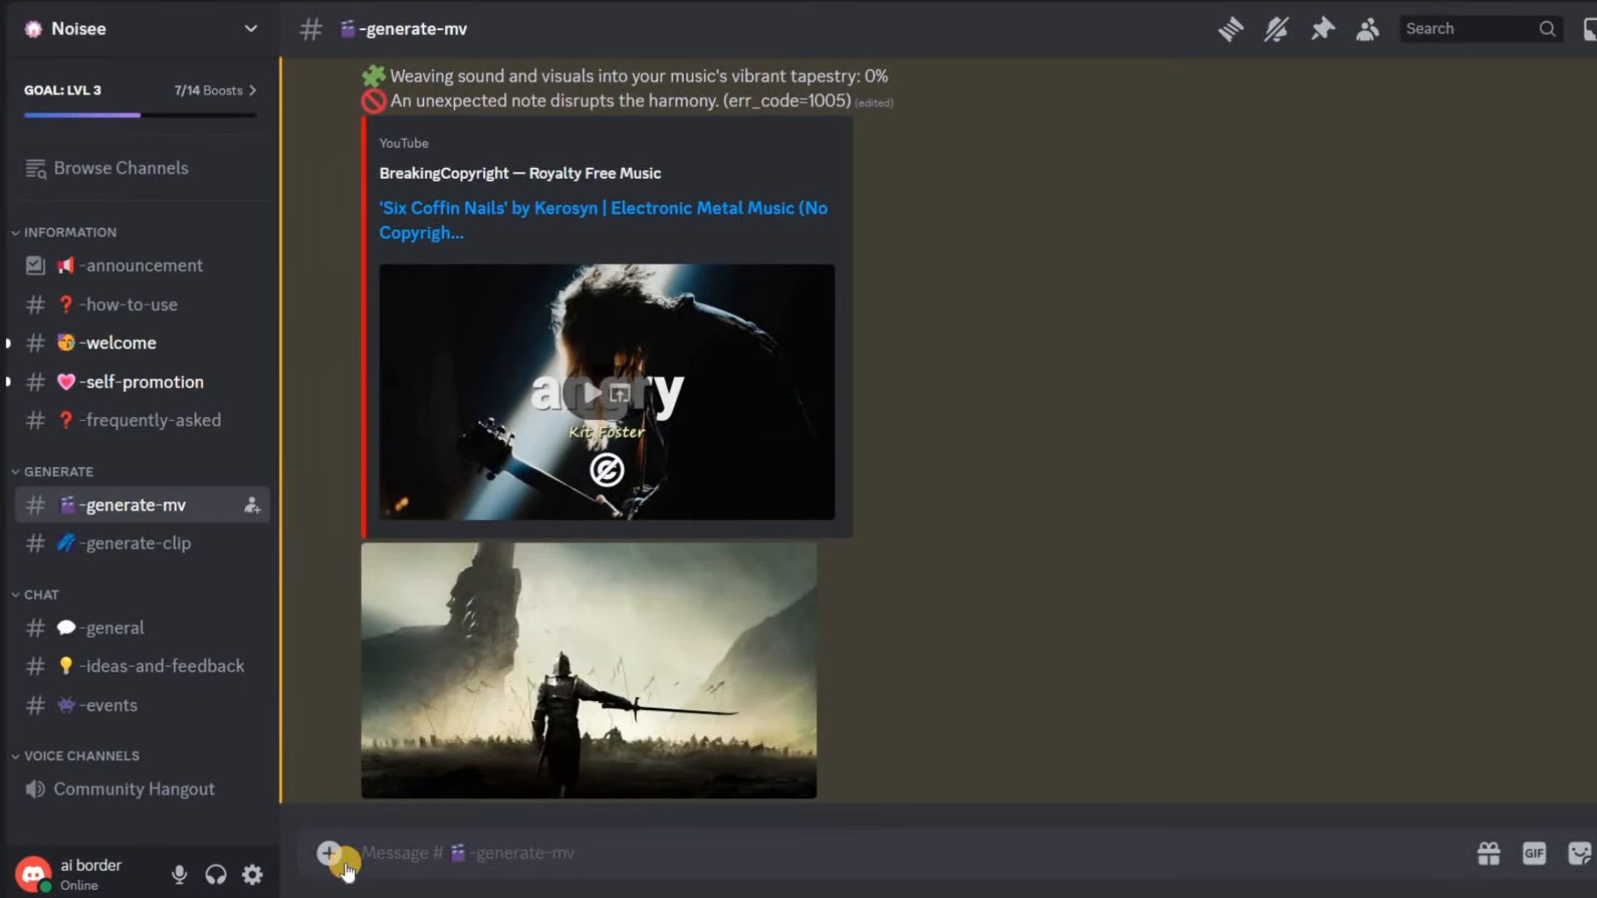
Upload the 'images' picture from the noisee folder into the generate-mv channel message
click(328, 853)
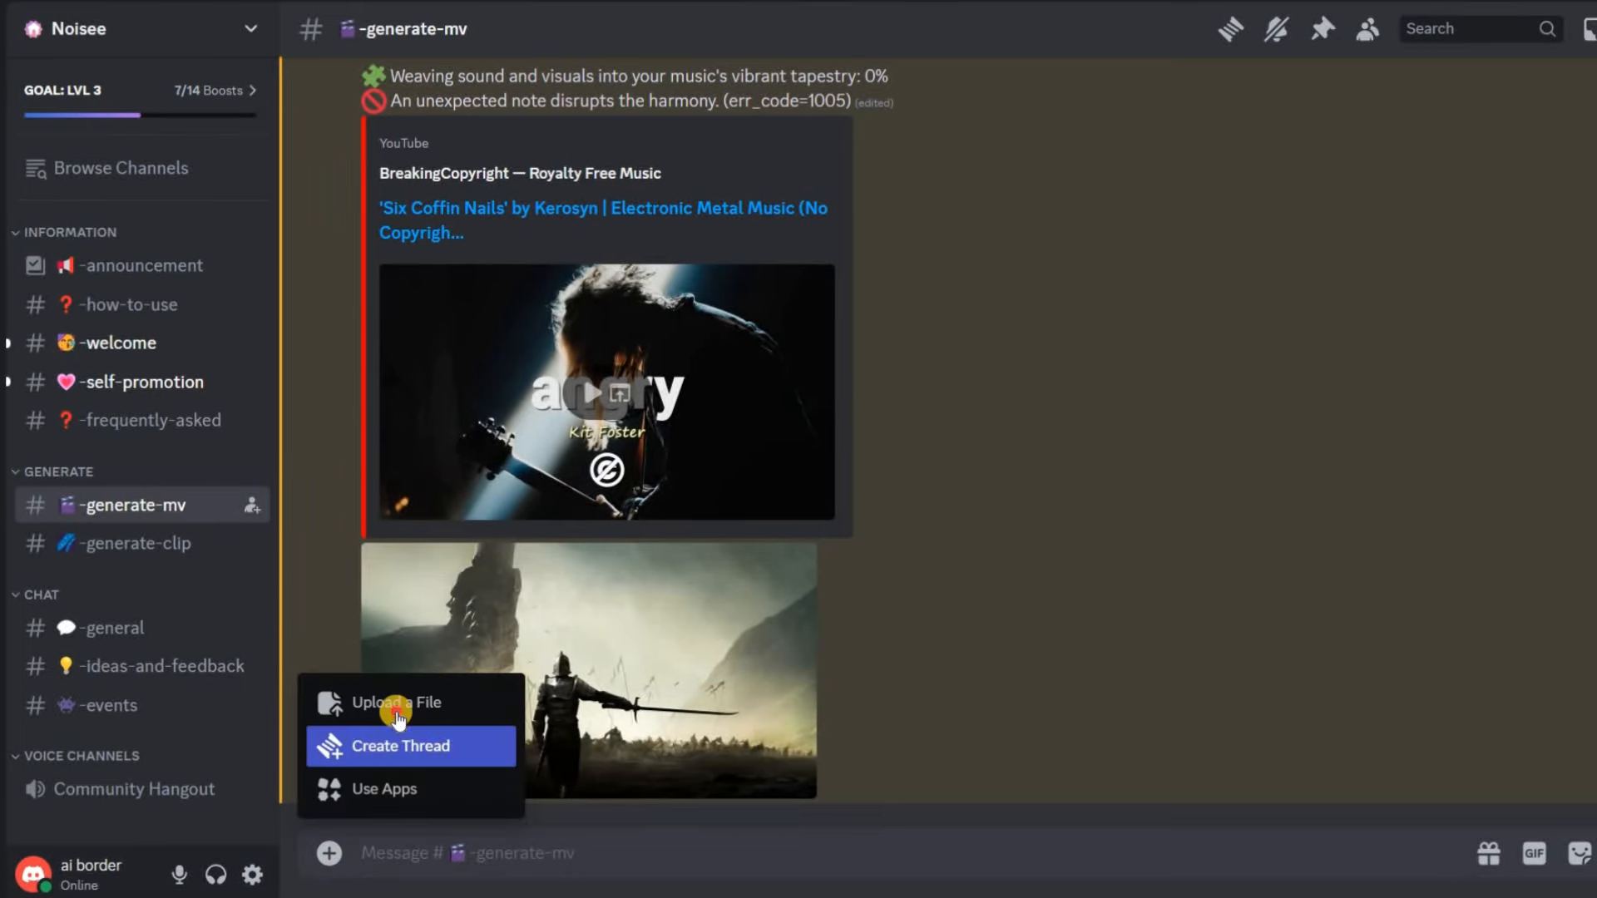
click(396, 702)
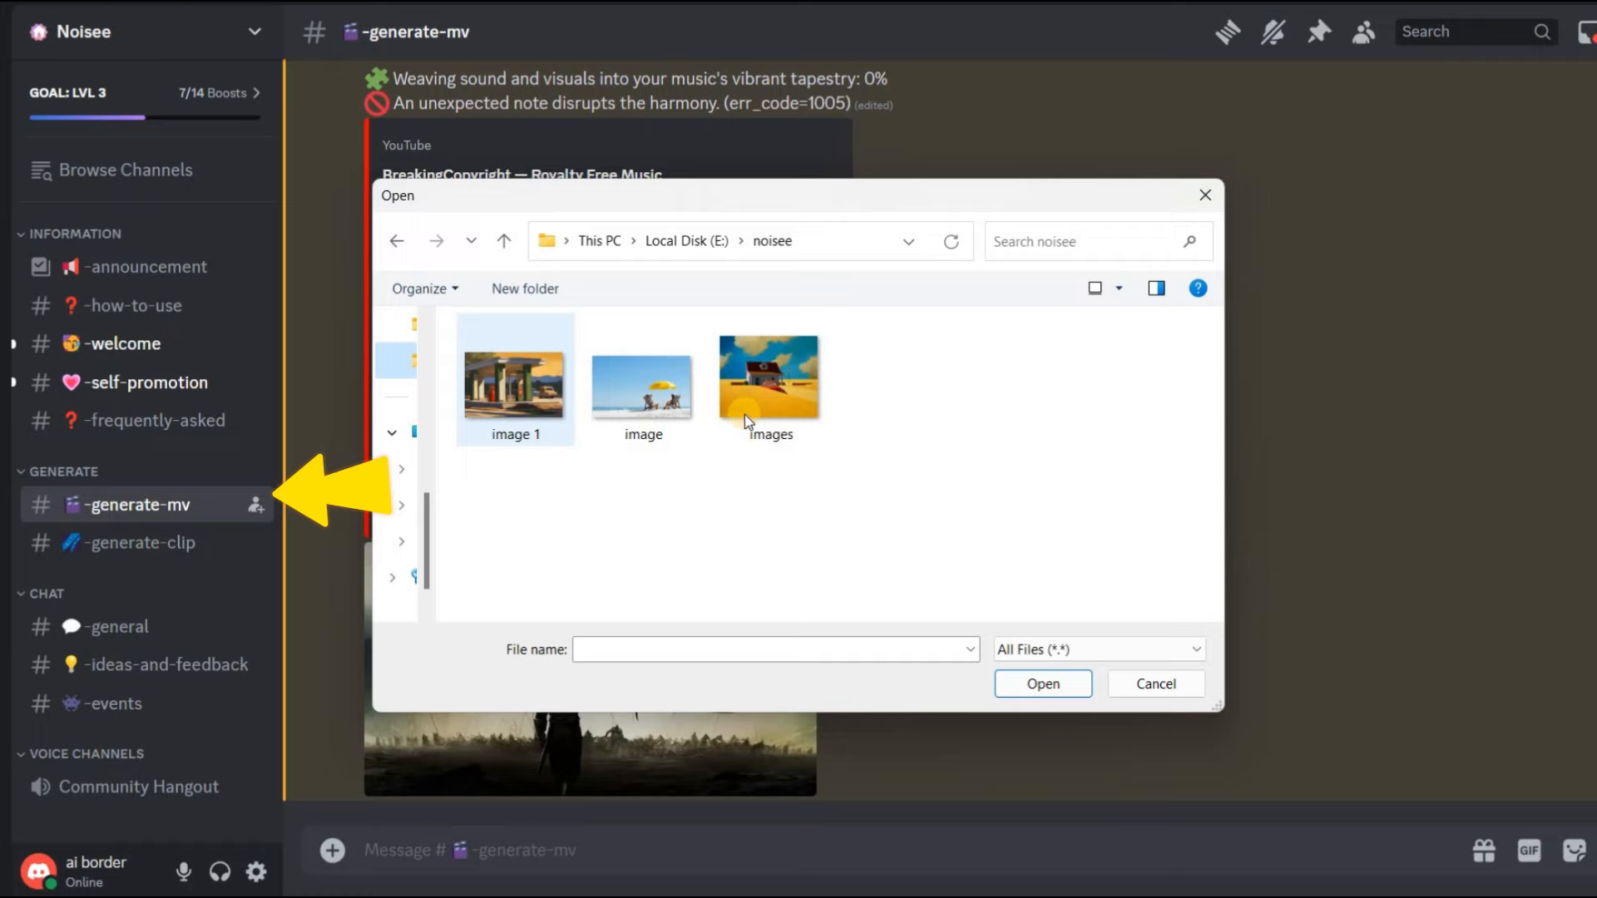
double_click(768, 377)
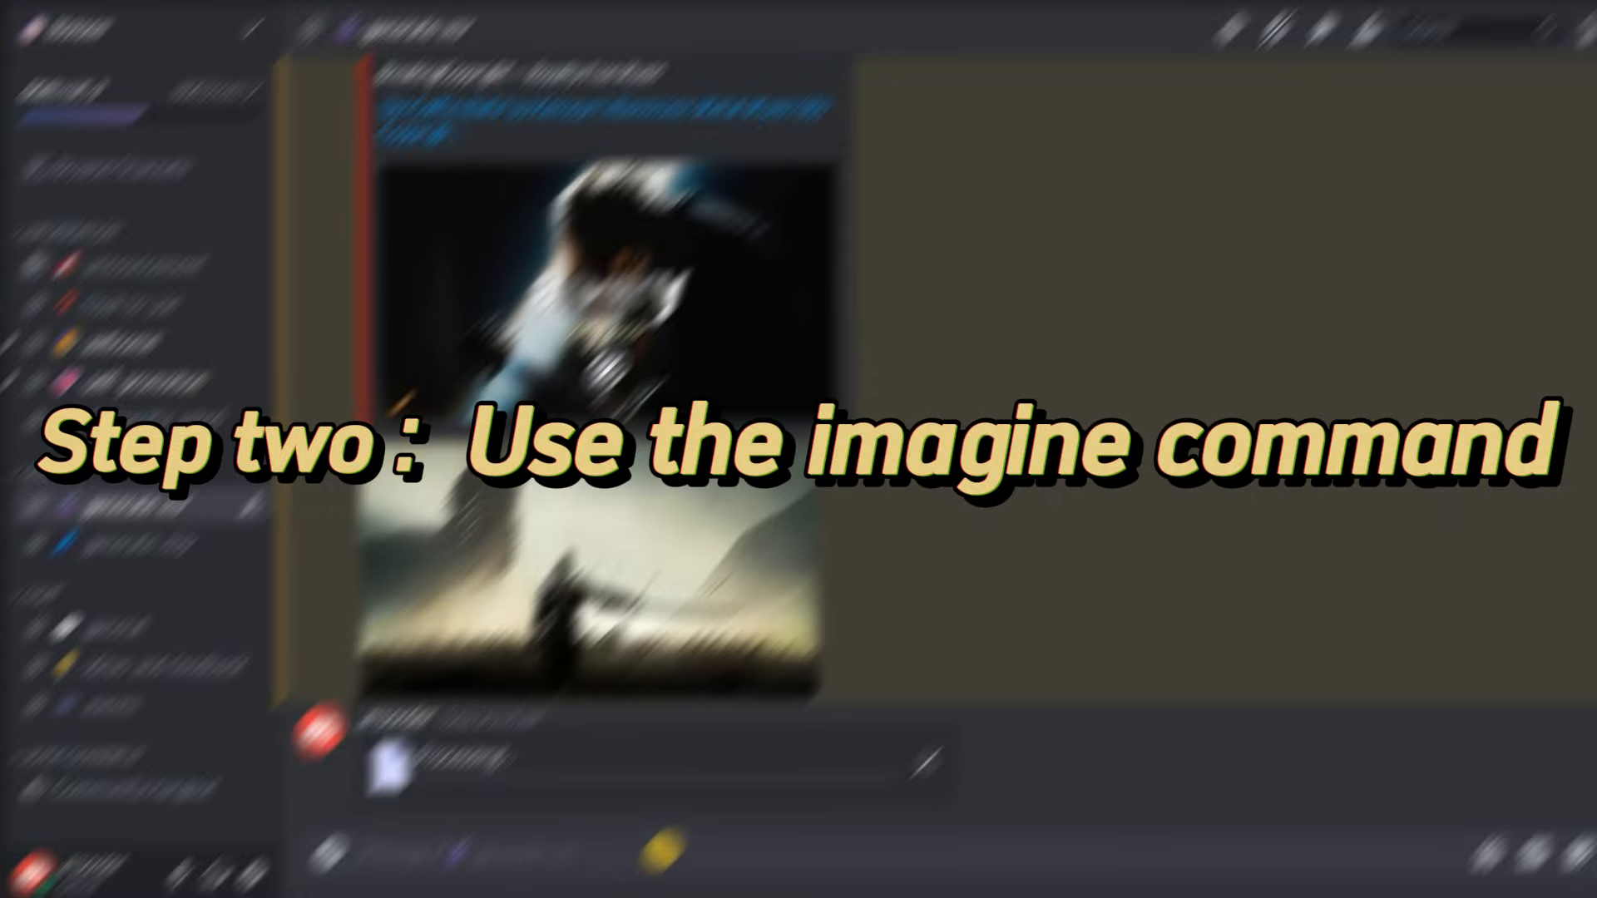
Run the Noisee Bot /imagine command with the YouTube music link as the source
text(/imagine)
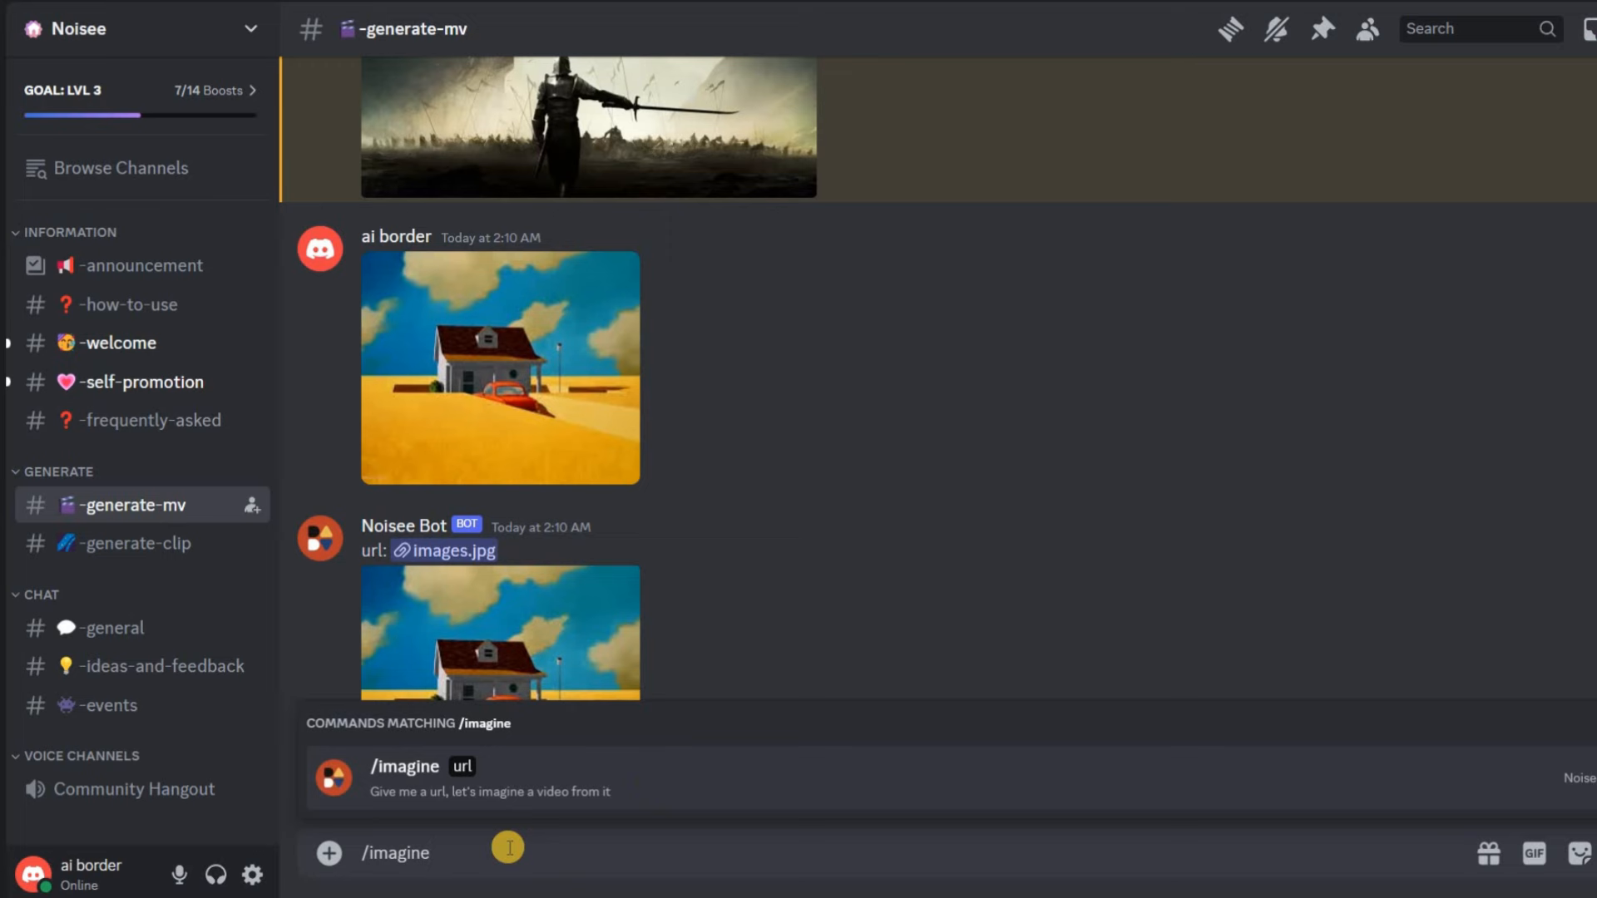
text(https://www.youtube.com/watch?v=YJTPA4Wgrhs&list=PL7pkSK1xbGD55cHJsz-bJPoffZ0QtHabE&index=4)
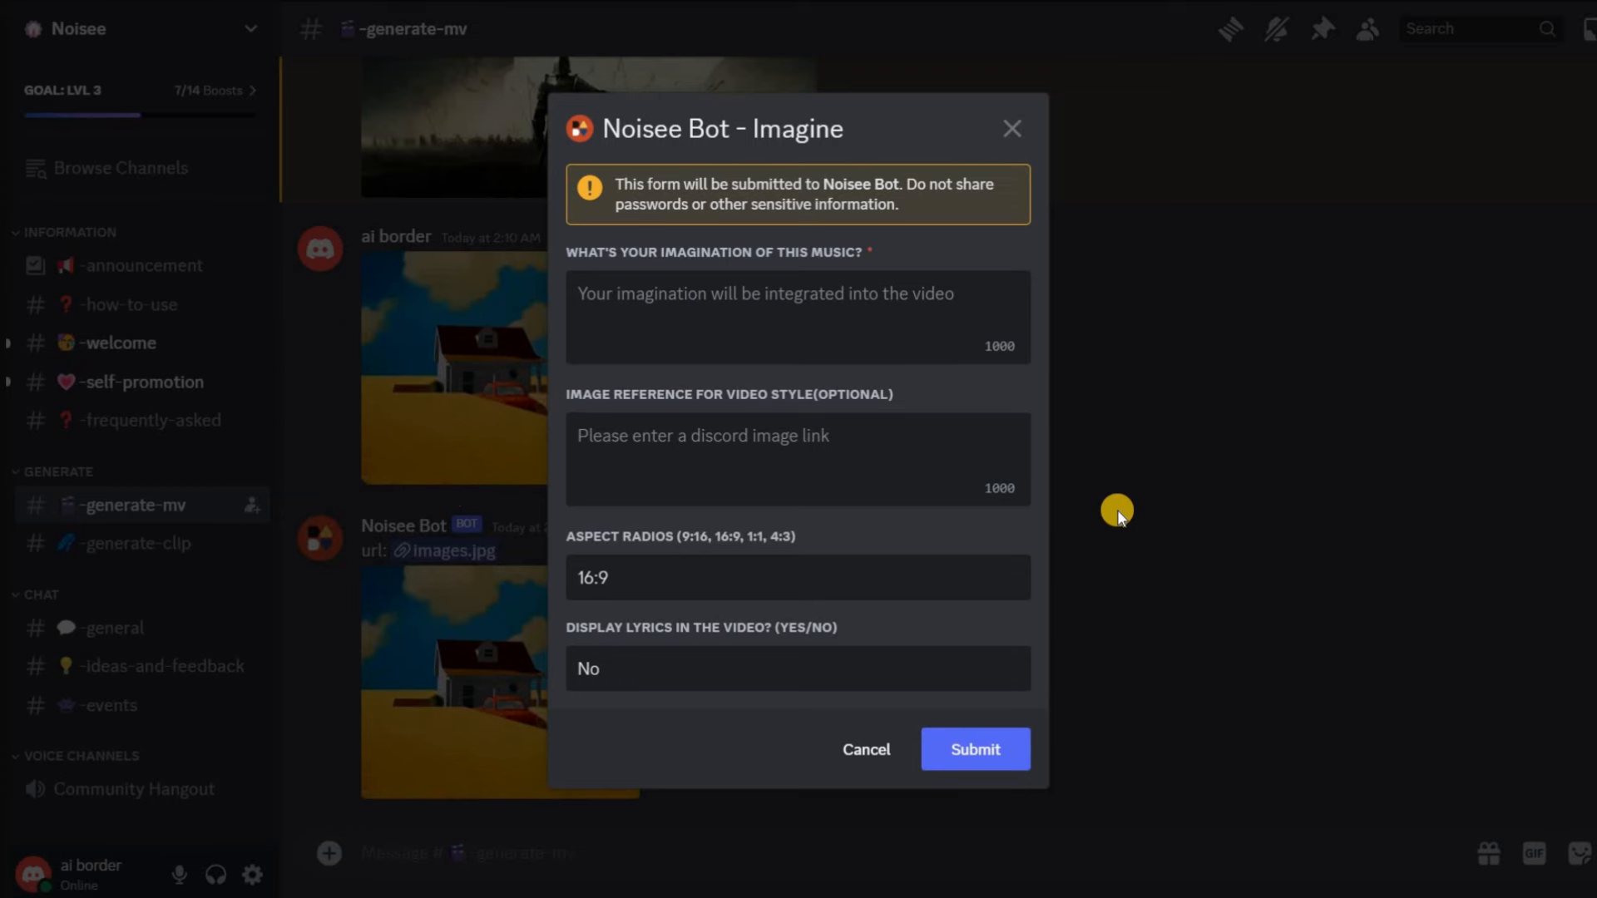
Submit the Imagine form with keywords 'classic cars, old city', the cdn.discordapp.com image link, 16:9 and no lyrics
text(classic cars , old styles)
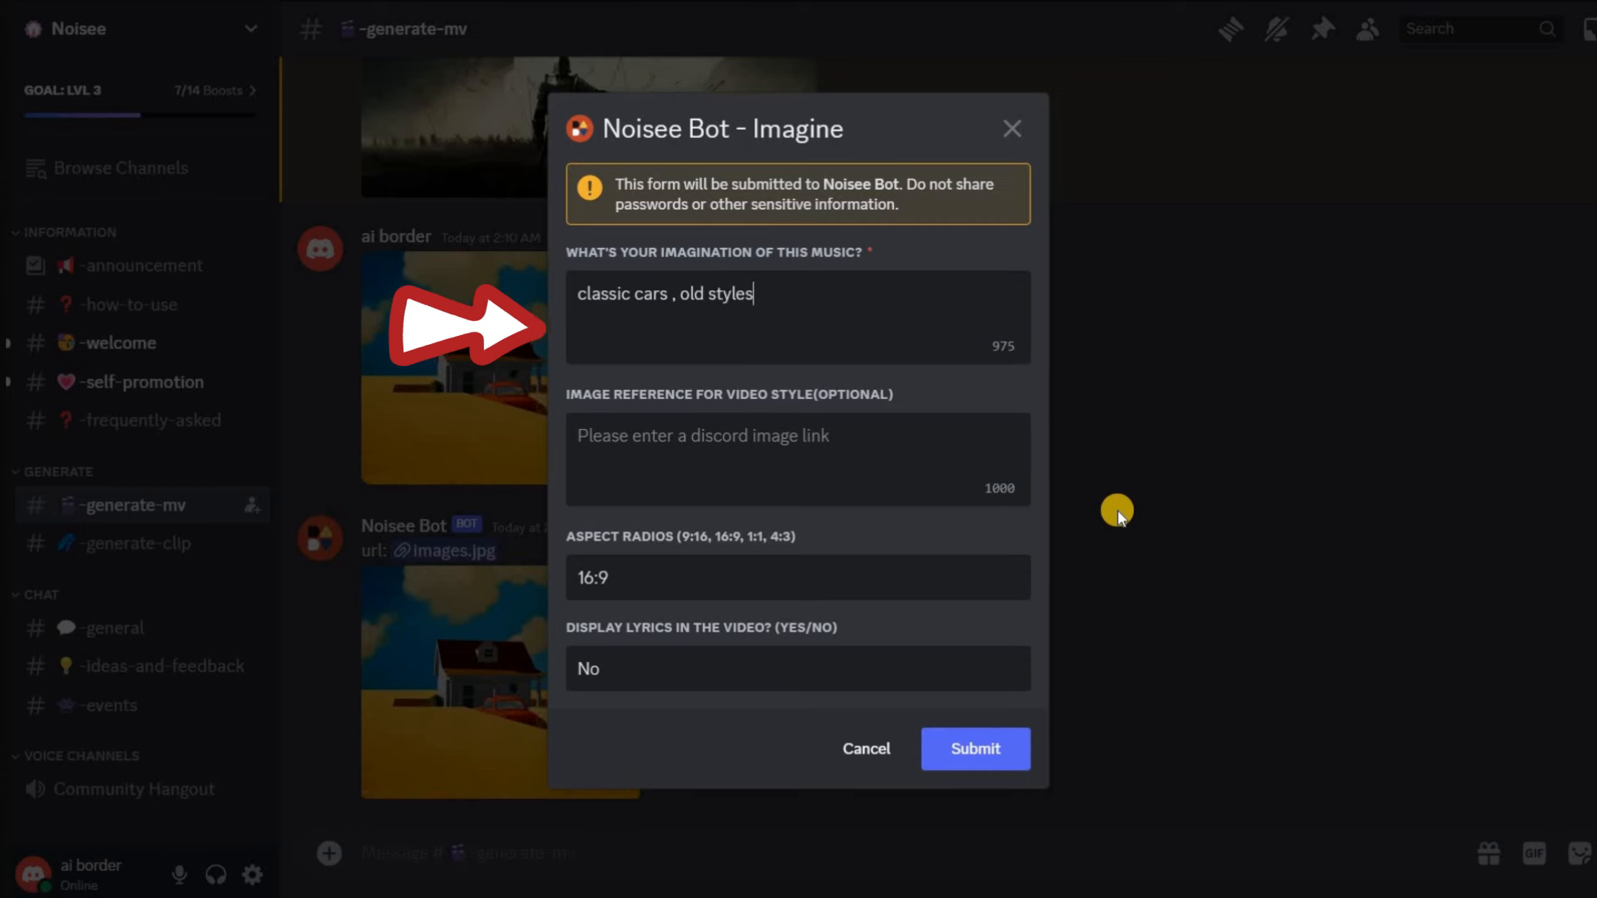
text(, old city)
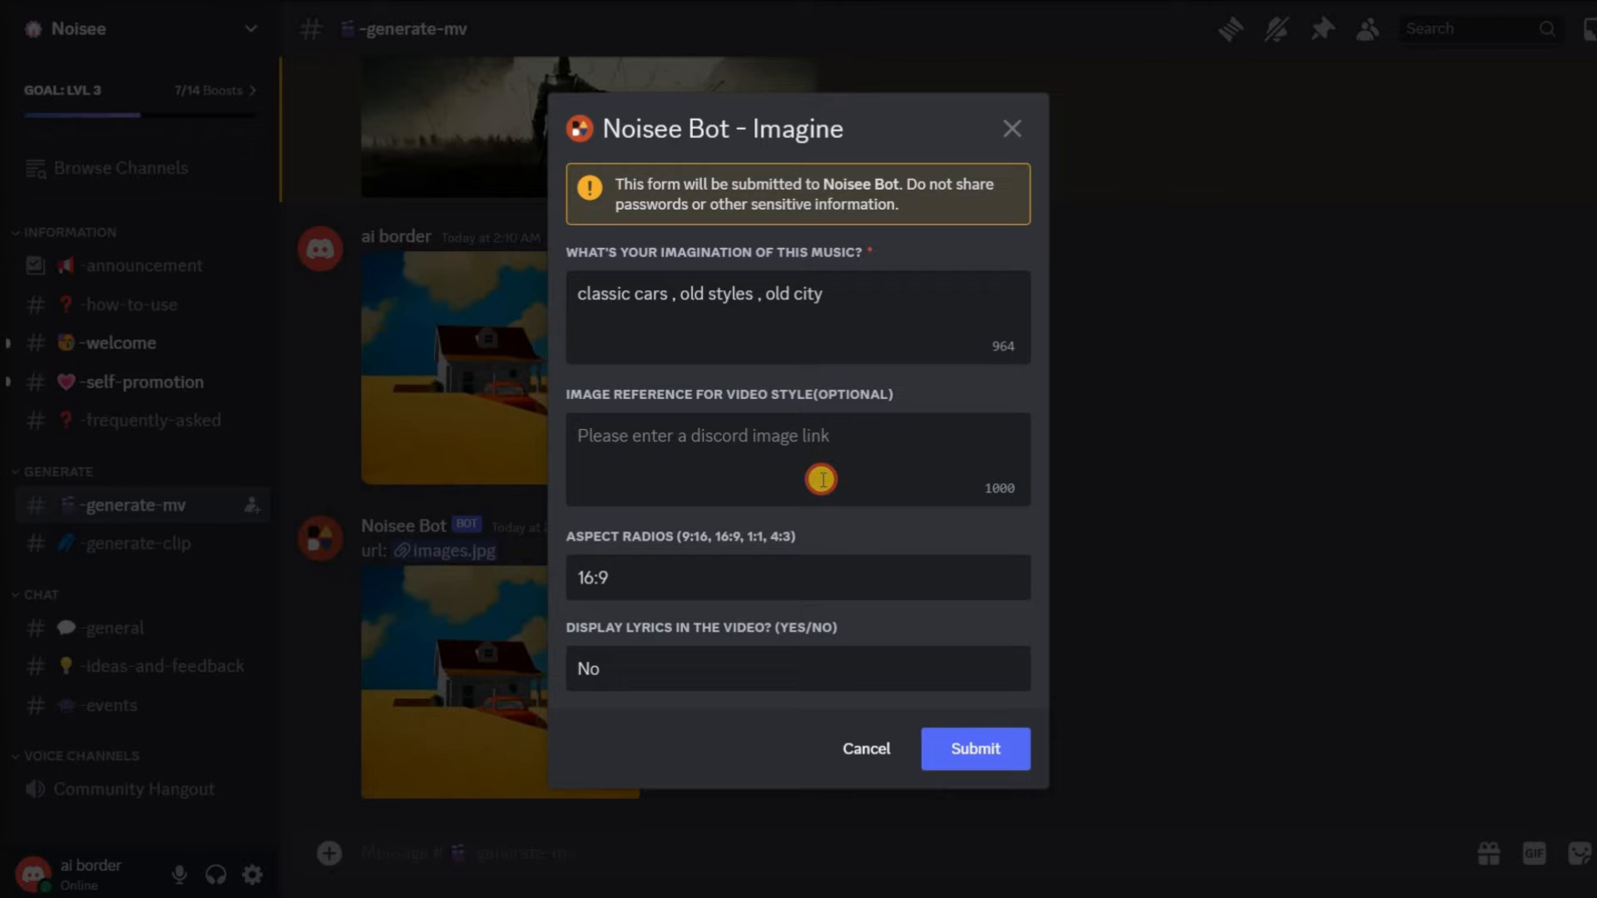
text(https://cdn.discordapp.com/attachments/1201412783858790520/1218328018020466698/images.jpg)
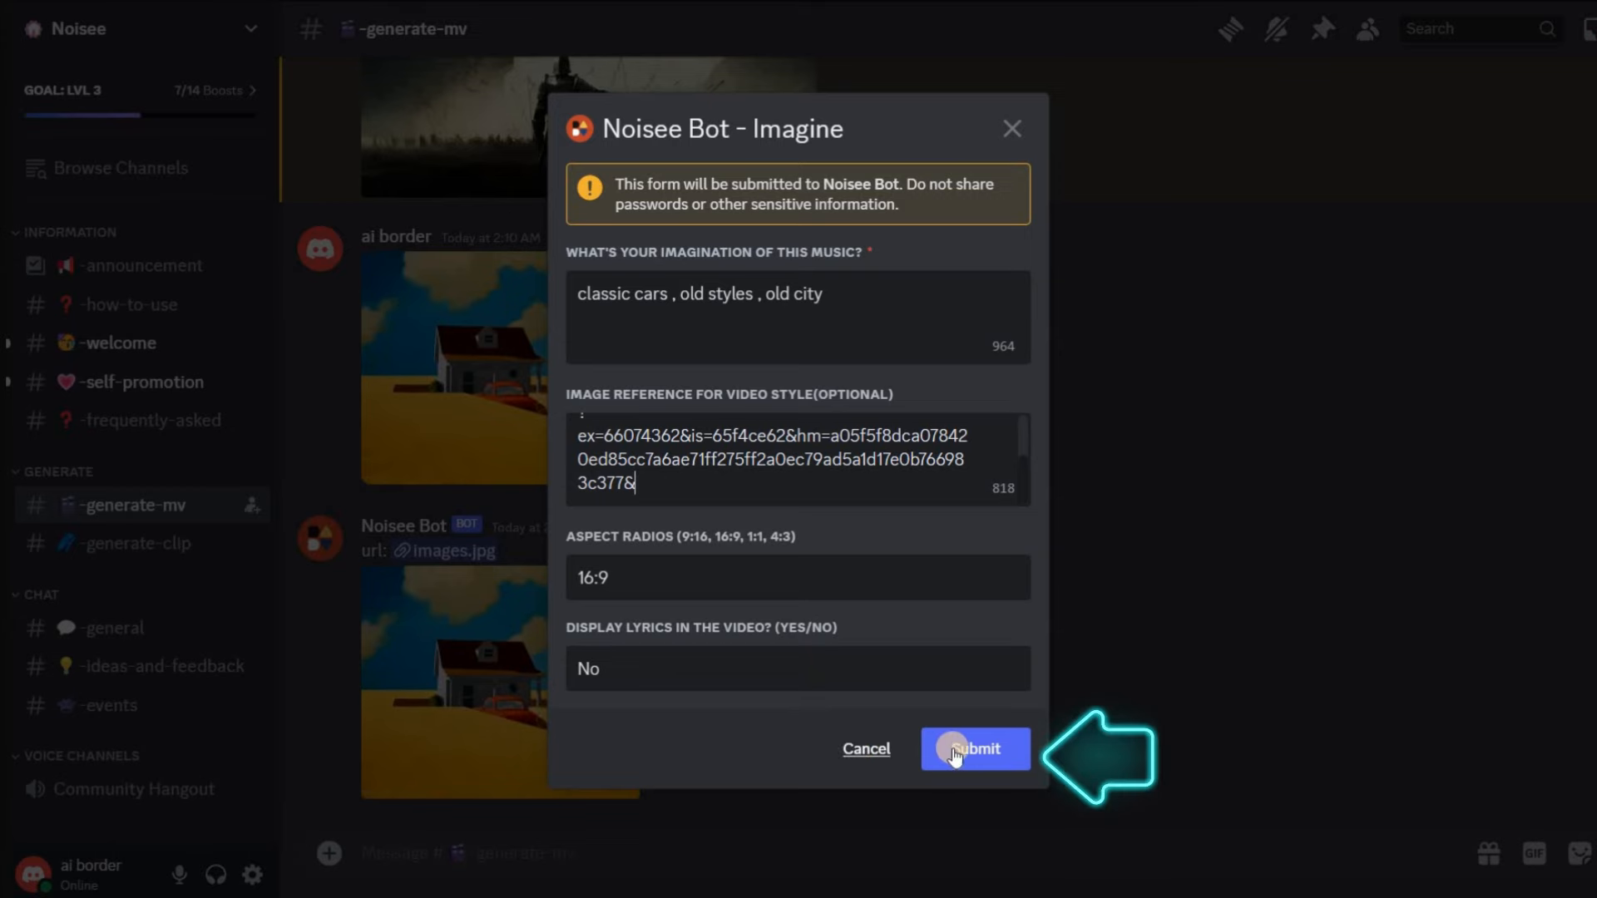
click(972, 749)
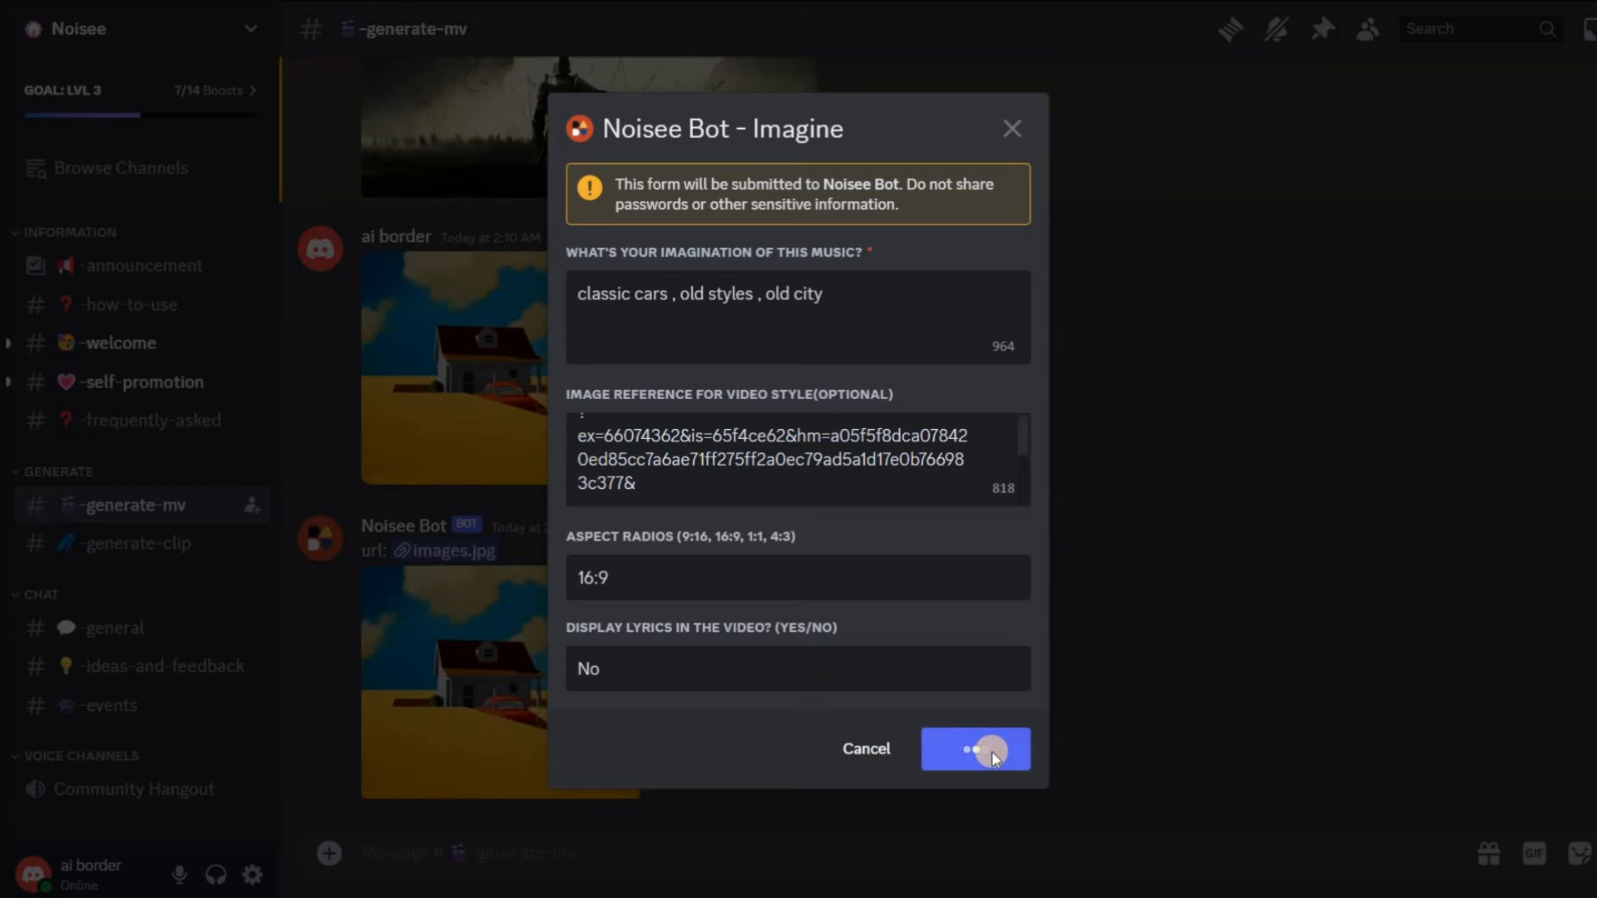
click(974, 748)
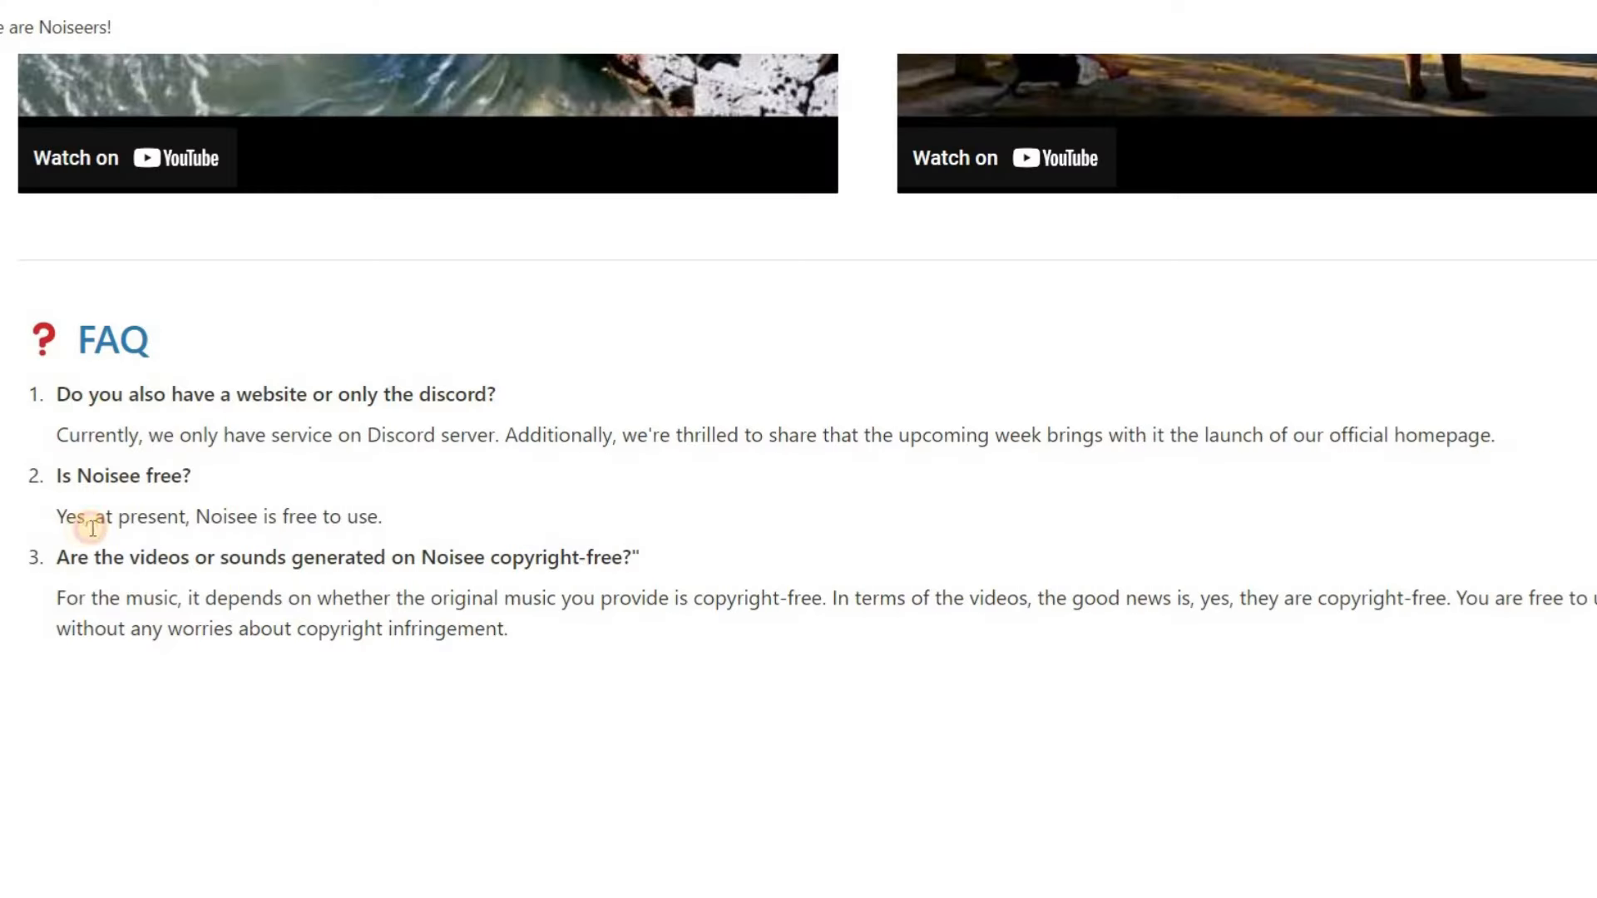
Highlight the FAQ answer 'Yes, at present, Noisee is free to use.'
drag(58, 517, 335, 531)
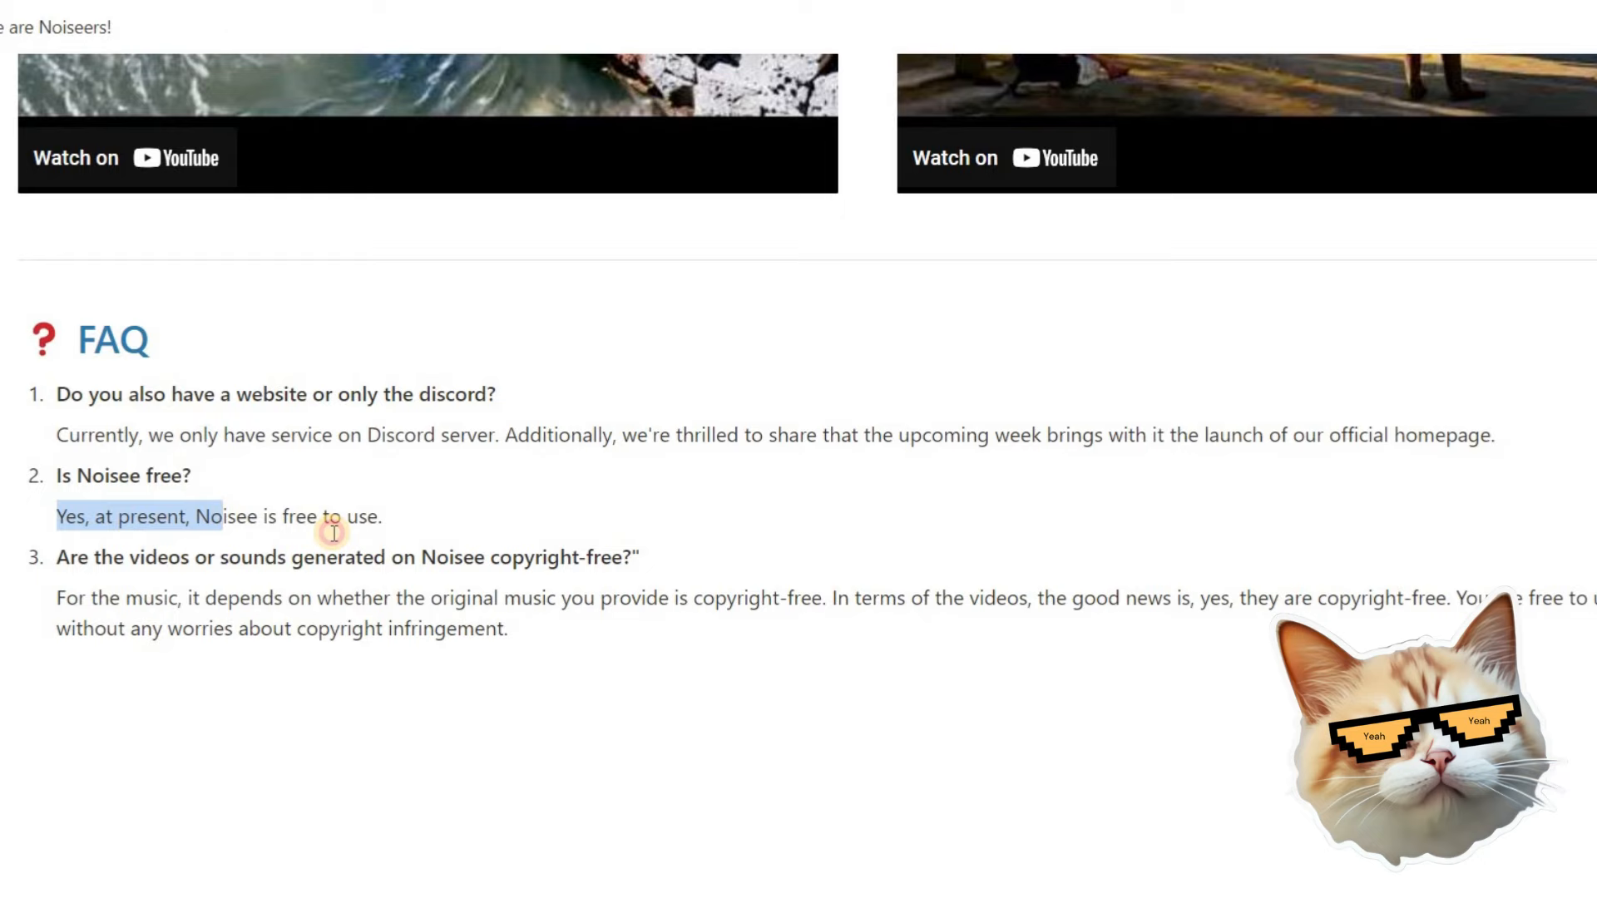